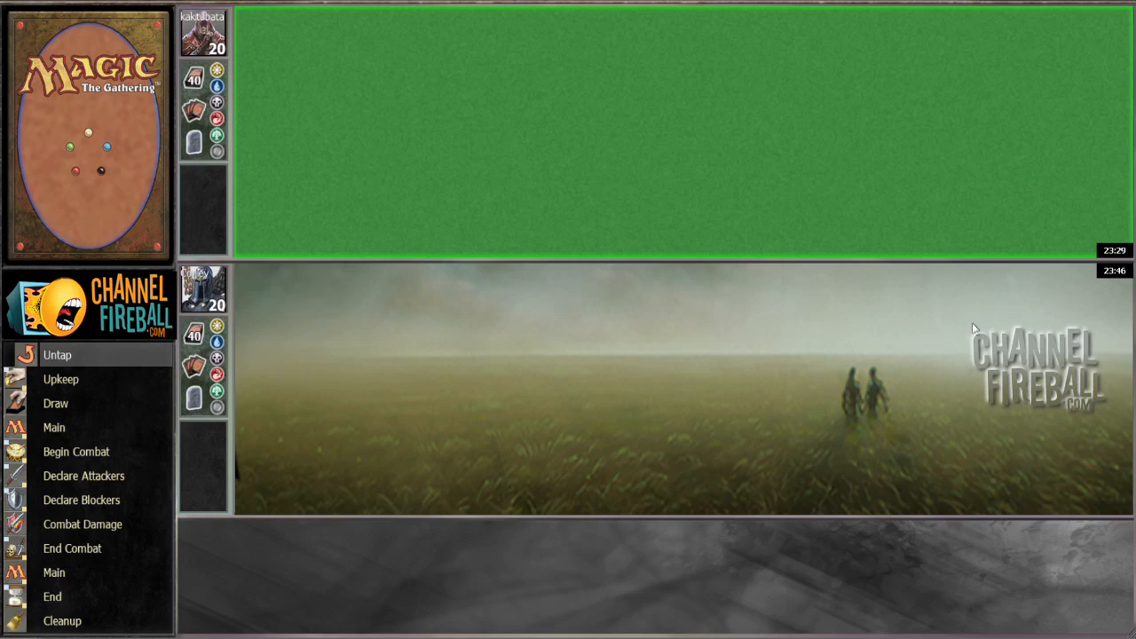
pyautogui.moveTo(952, 343)
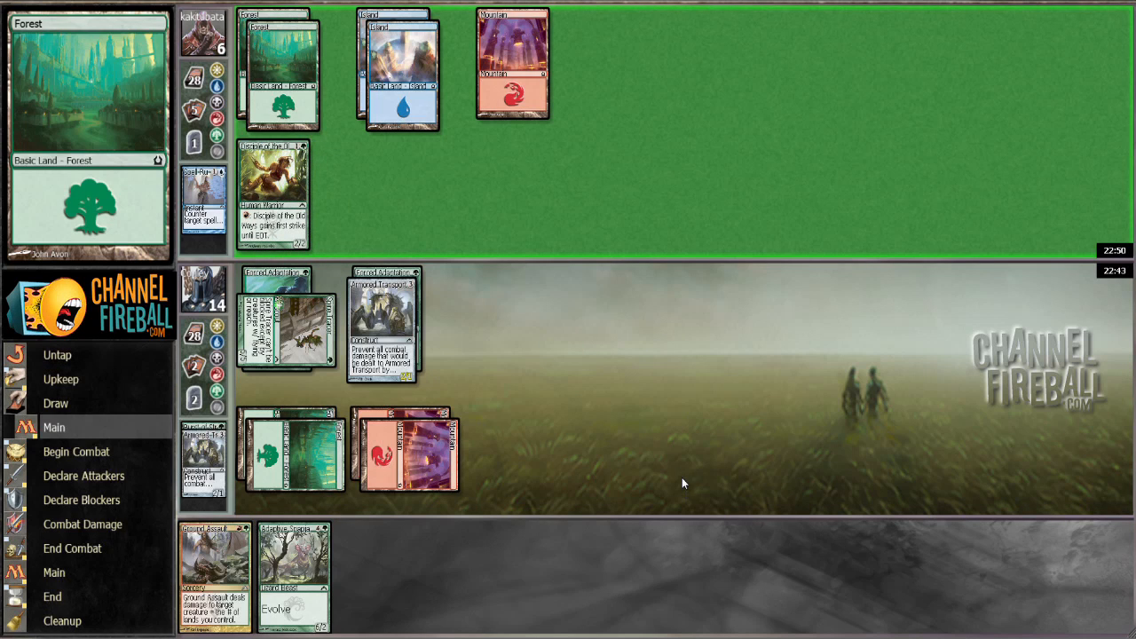
pyautogui.moveTo(661, 487)
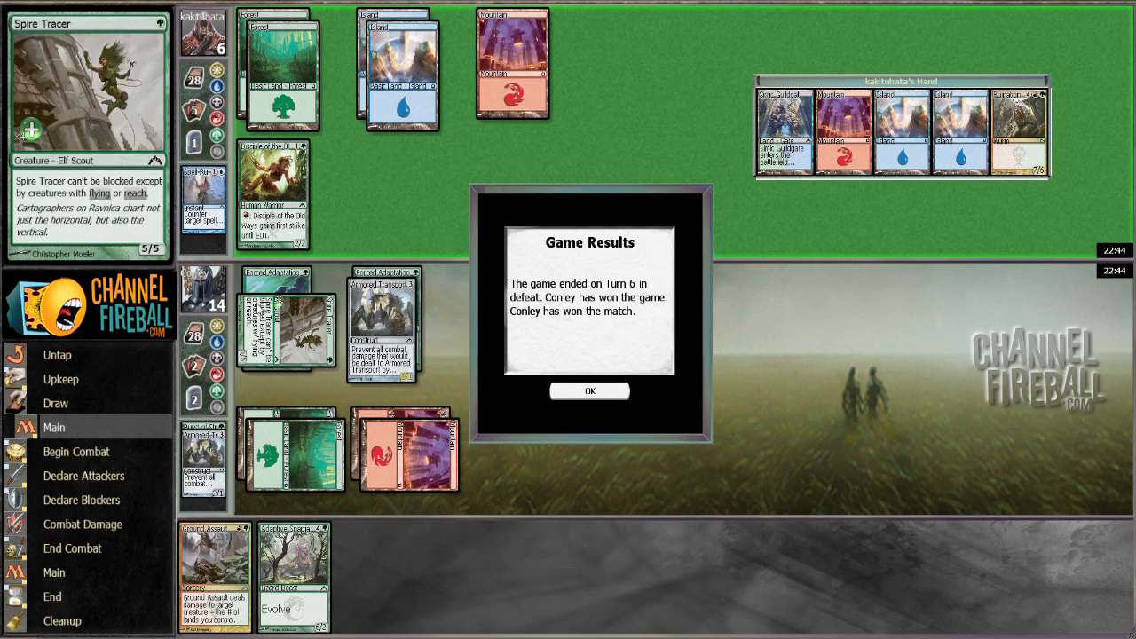
pyautogui.moveTo(288, 306)
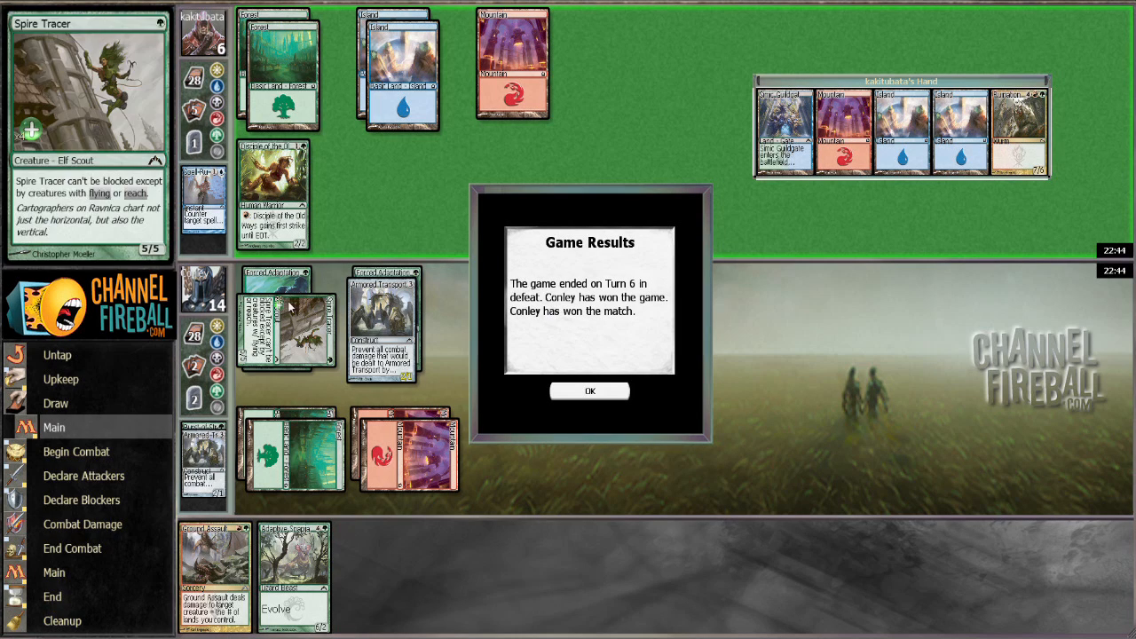
pyautogui.moveTo(252, 128)
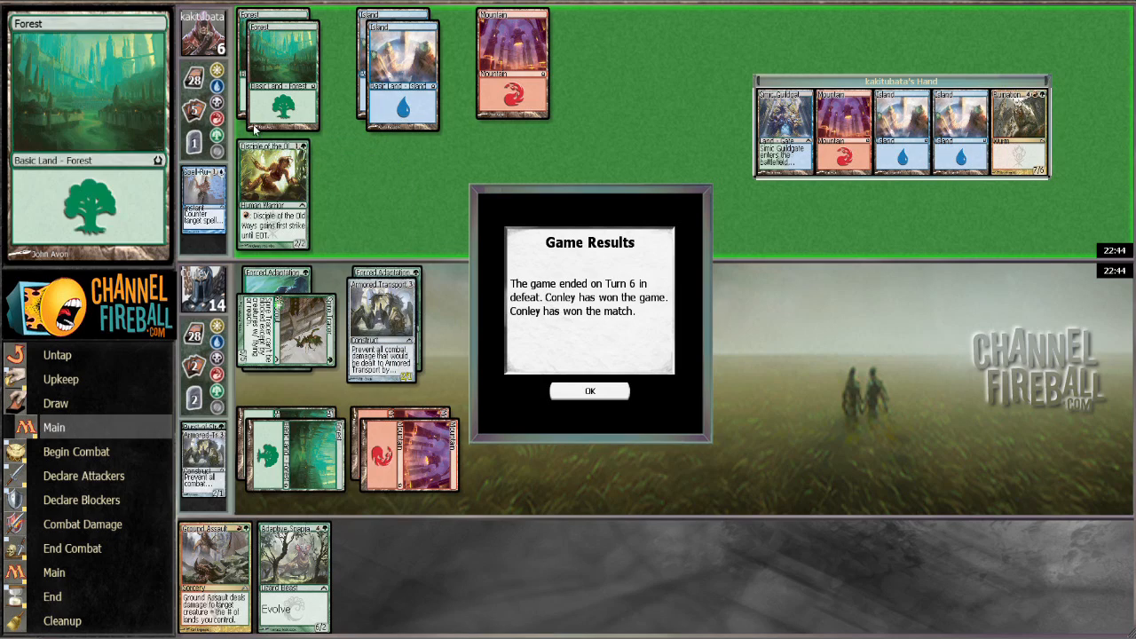